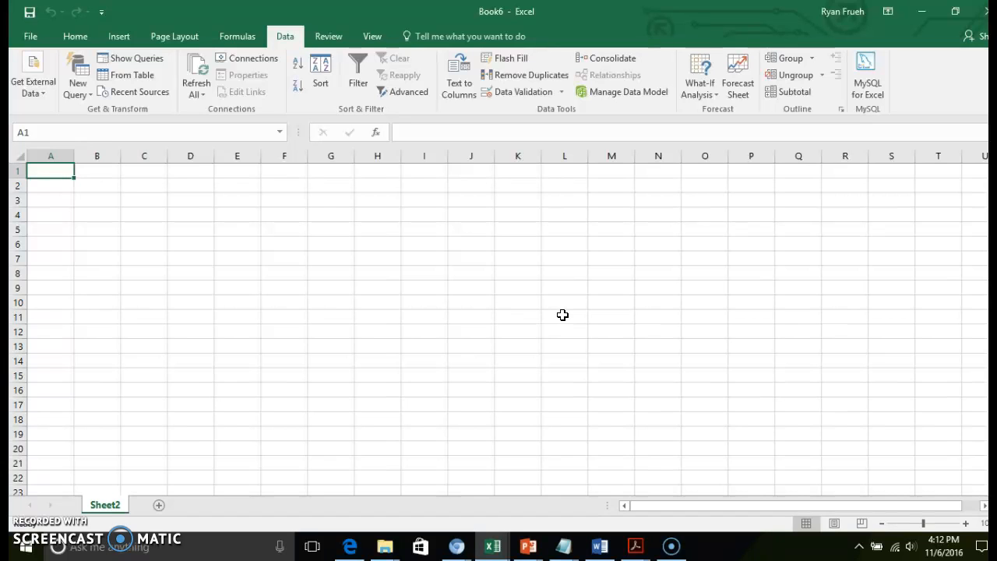
{"action": "mouse_move", "coordinate": [827, 271]}
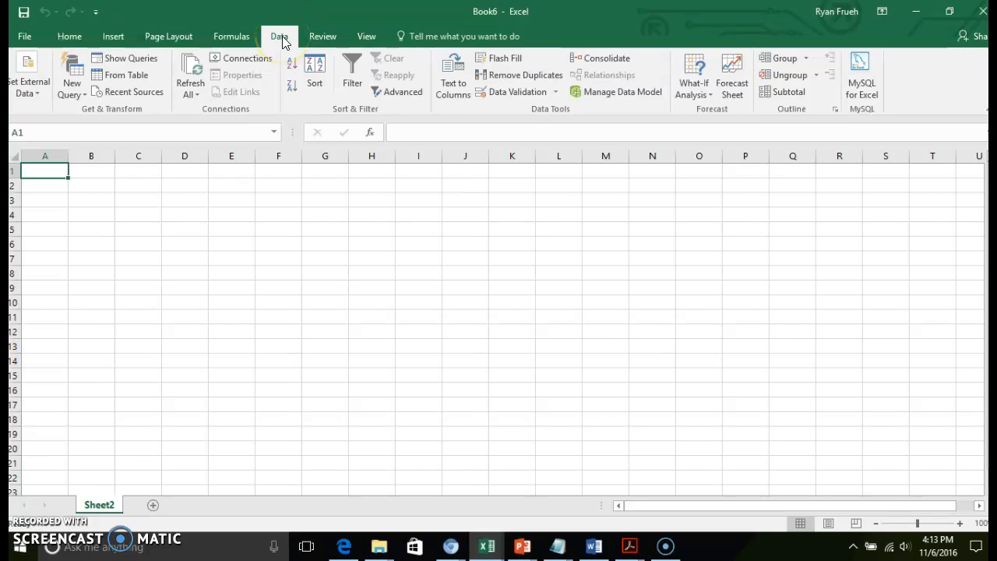
Step: Start an Access data import and browse into the Documents folder
{"action": "left_click", "coordinate": [28, 81]}
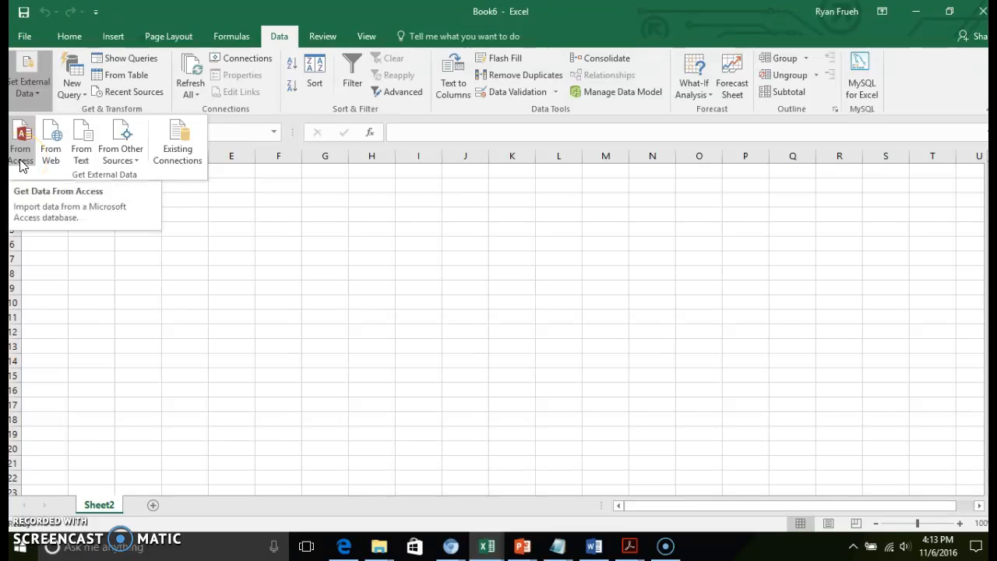
{"action": "left_click", "coordinate": [20, 141]}
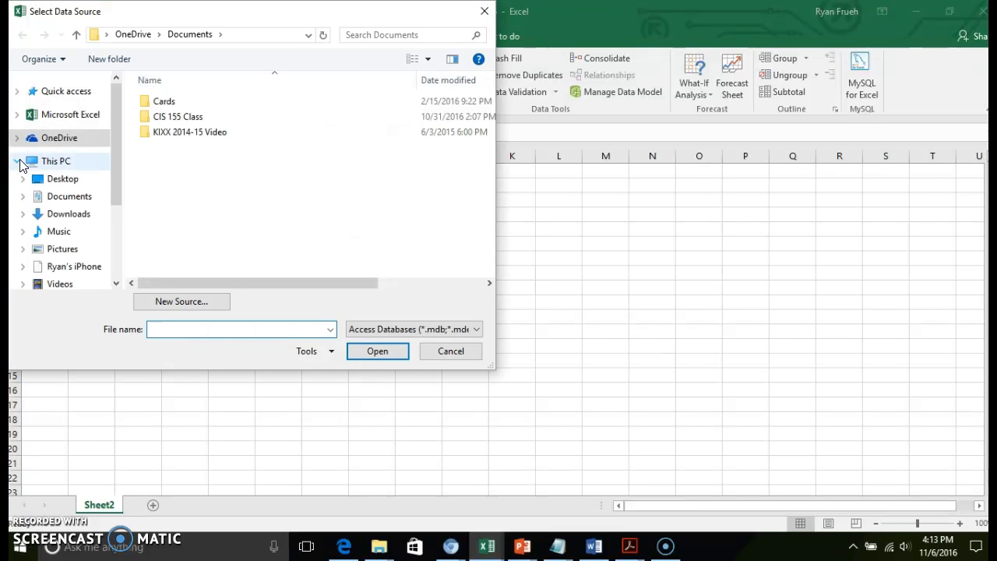
{"action": "left_click", "coordinate": [69, 196]}
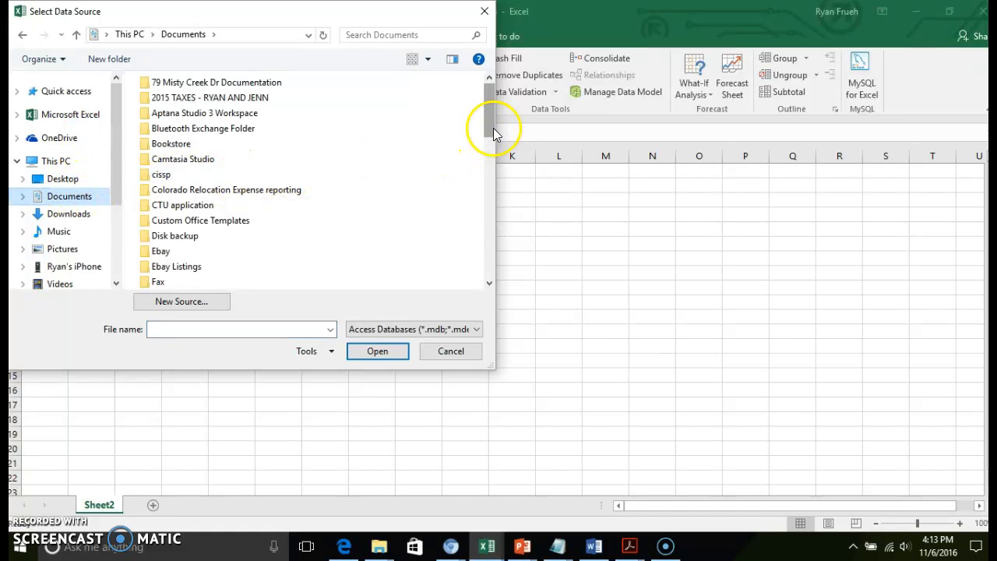
{"action": "scroll", "scroll_direction": "down", "scroll_amount": 3}
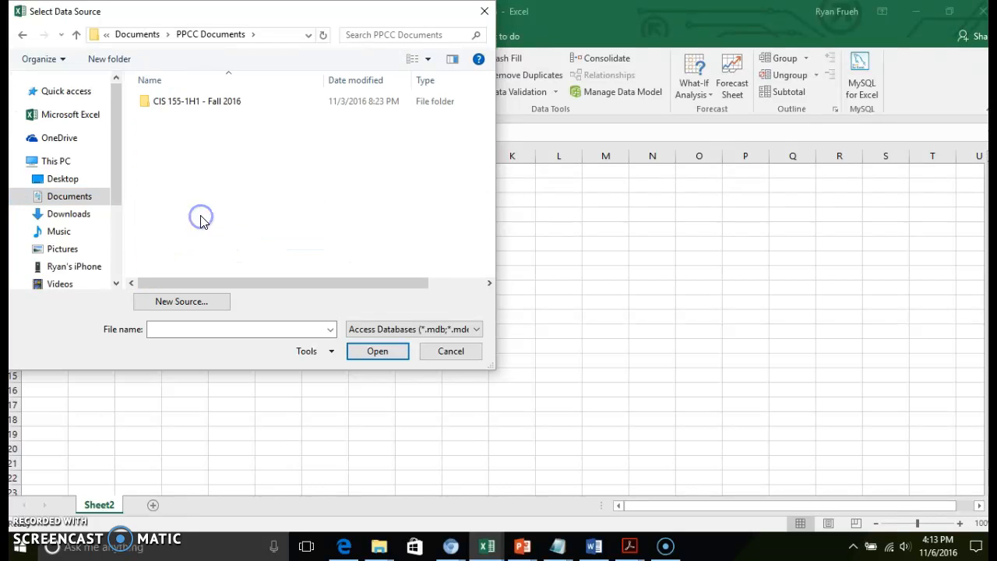
Step: Go through CIS 155 > Chapter 10 Files and open e10c2Transactions.accdb as the source
{"action": "double_click", "coordinate": [196, 100]}
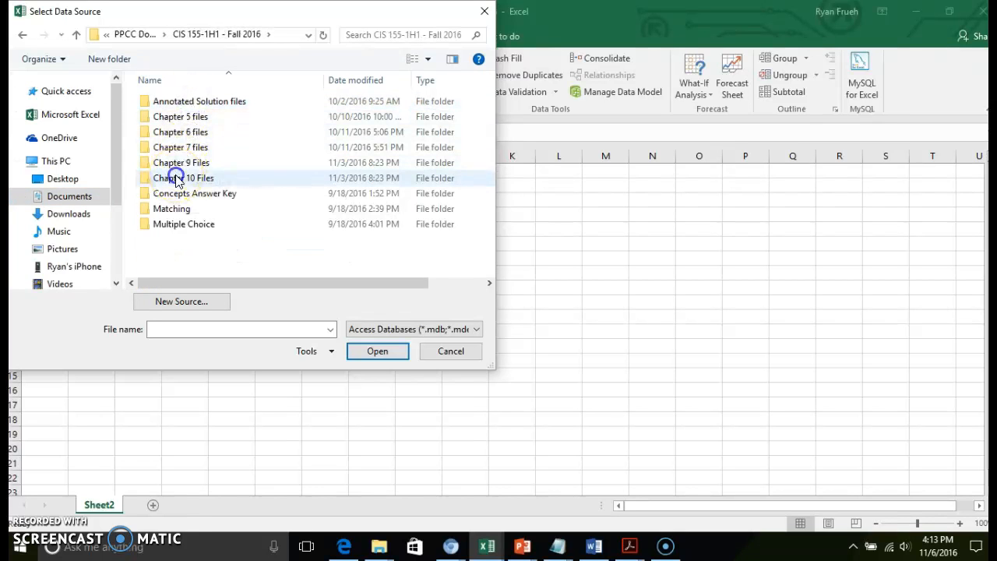
{"action": "double_click", "coordinate": [185, 178]}
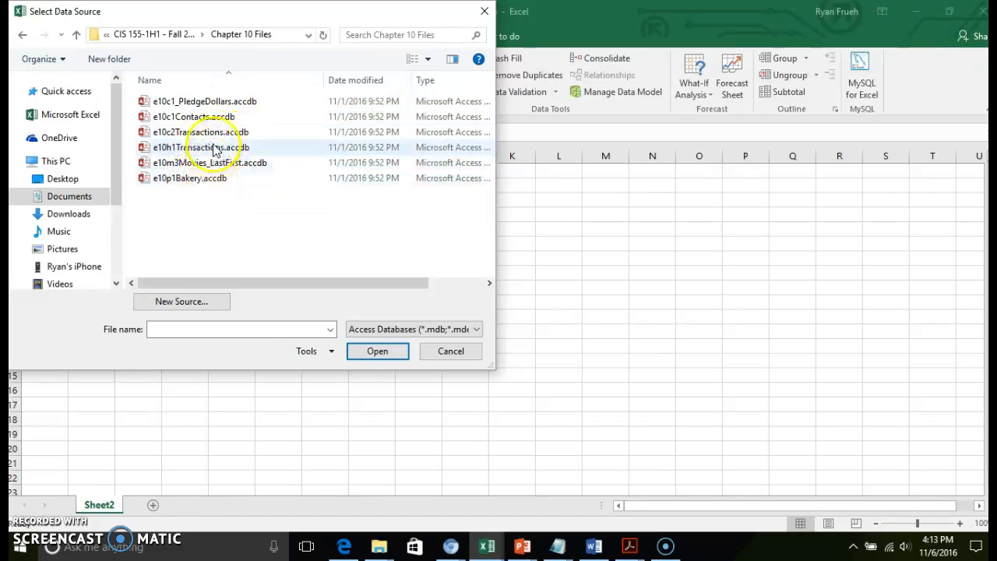
{"action": "left_click", "coordinate": [199, 131]}
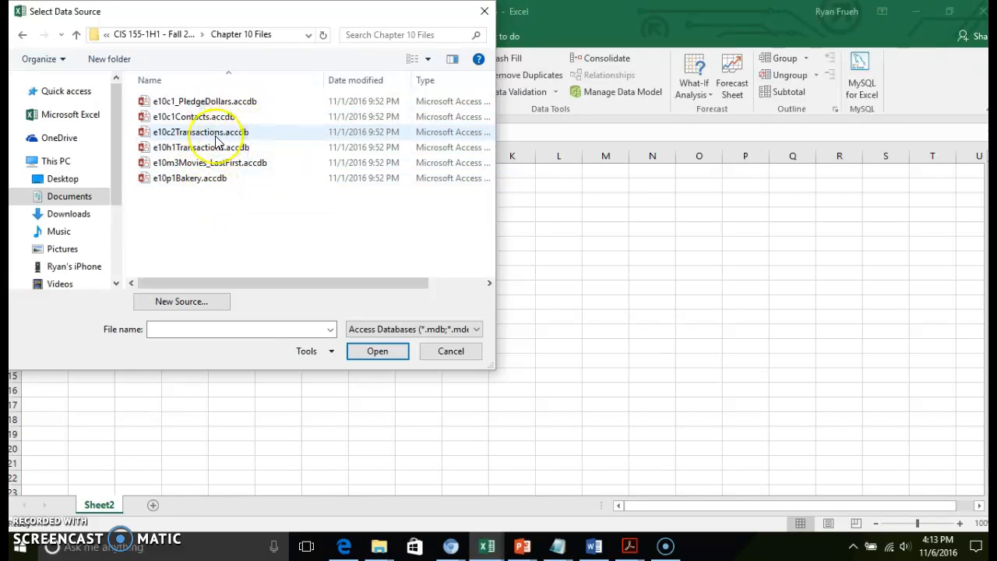
{"action": "left_click", "coordinate": [450, 351]}
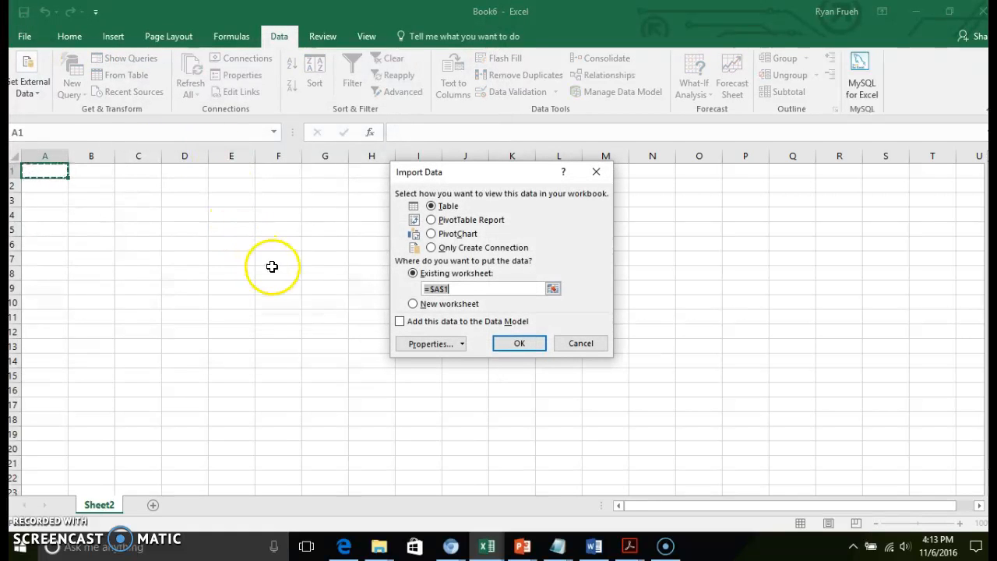
{"action": "mouse_move", "coordinate": [373, 284]}
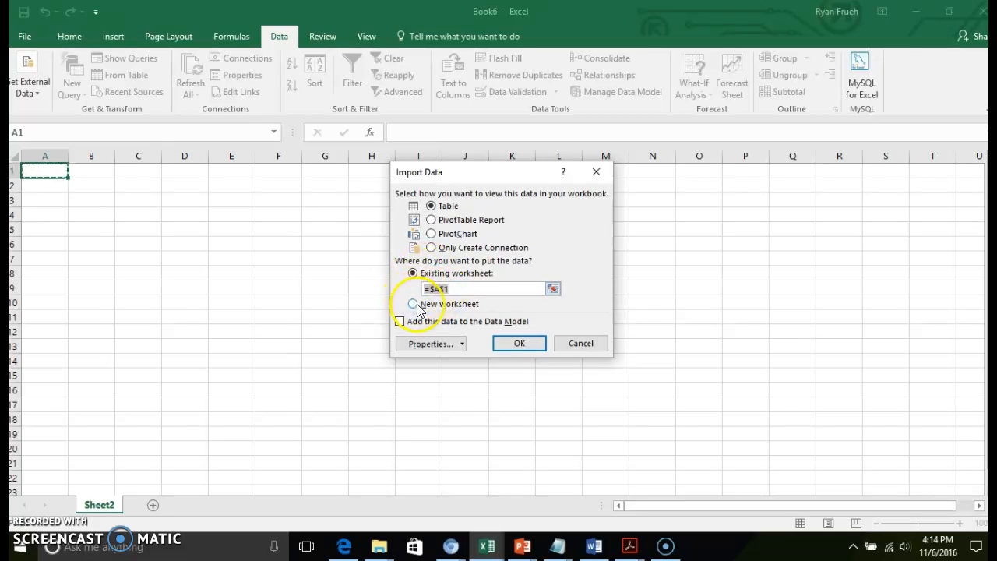
Step: Keep the import as a Table on the existing worksheet at $A$1 and confirm
{"action": "left_click", "coordinate": [413, 304]}
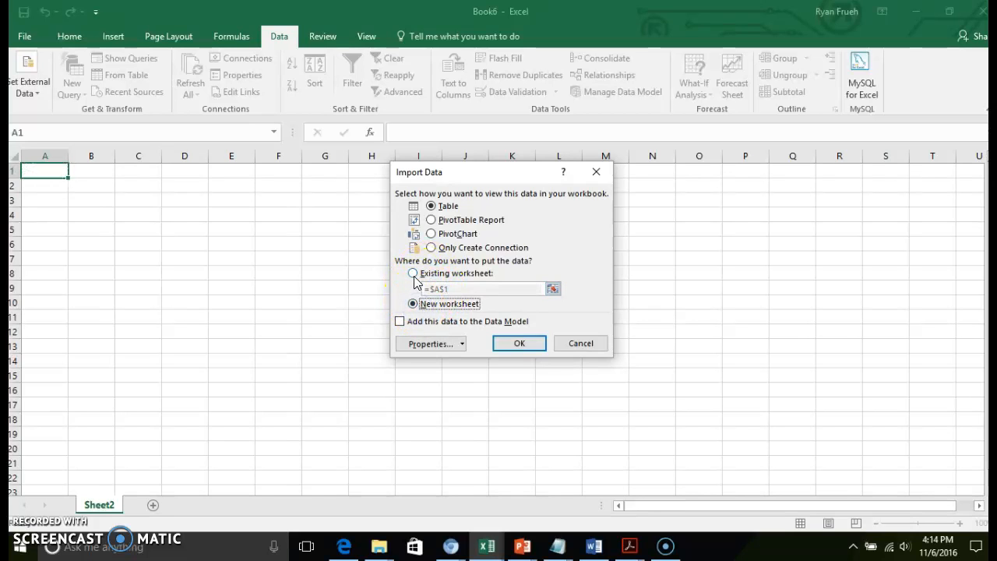
{"action": "left_click", "coordinate": [413, 273]}
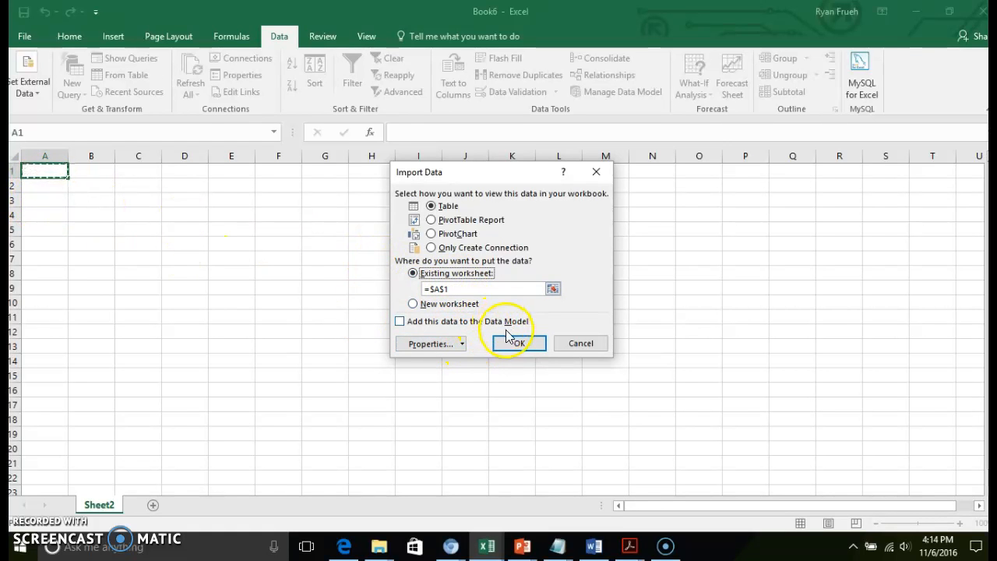
{"action": "left_click", "coordinate": [518, 342]}
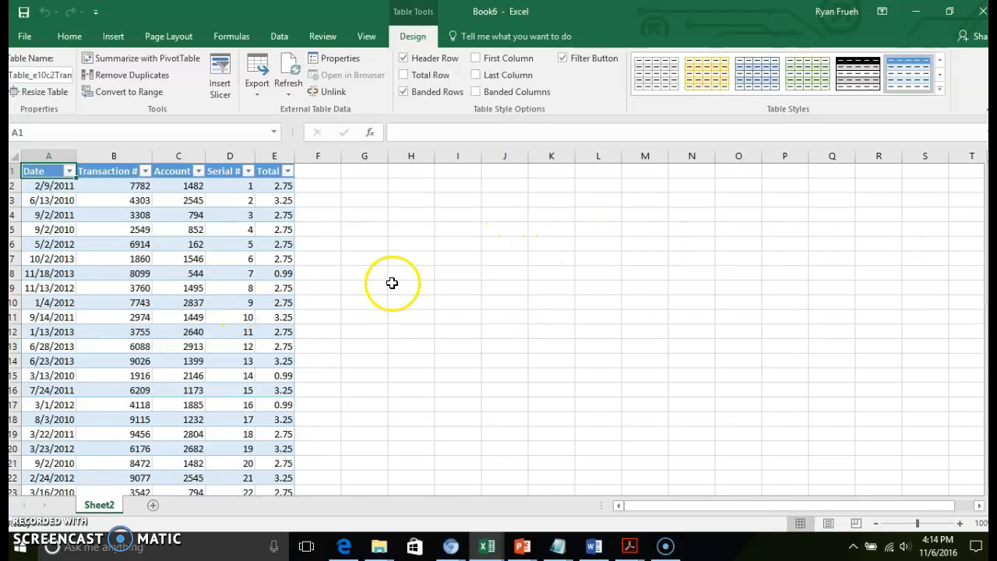
{"action": "mouse_move", "coordinate": [913, 203]}
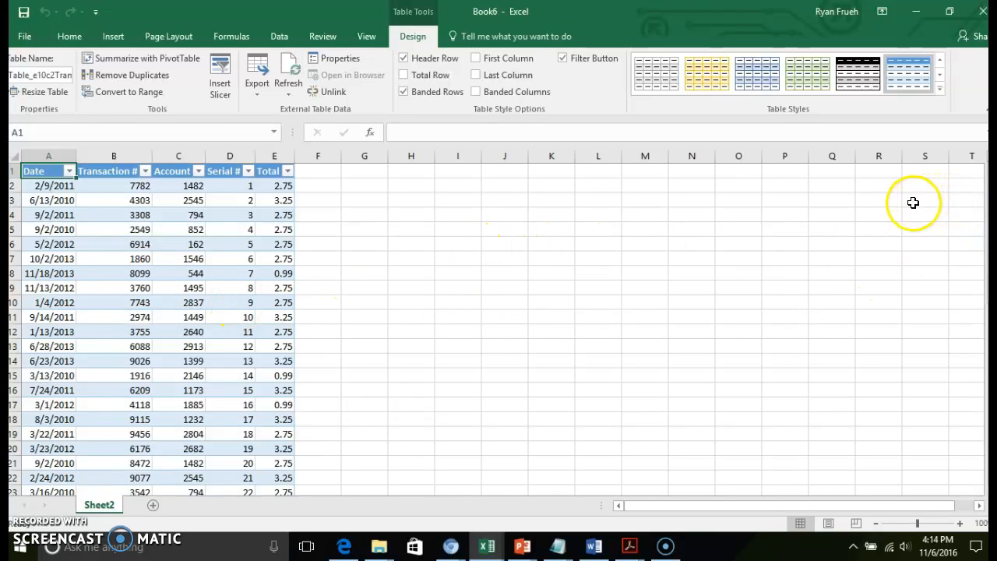
{"action": "mouse_move", "coordinate": [867, 209]}
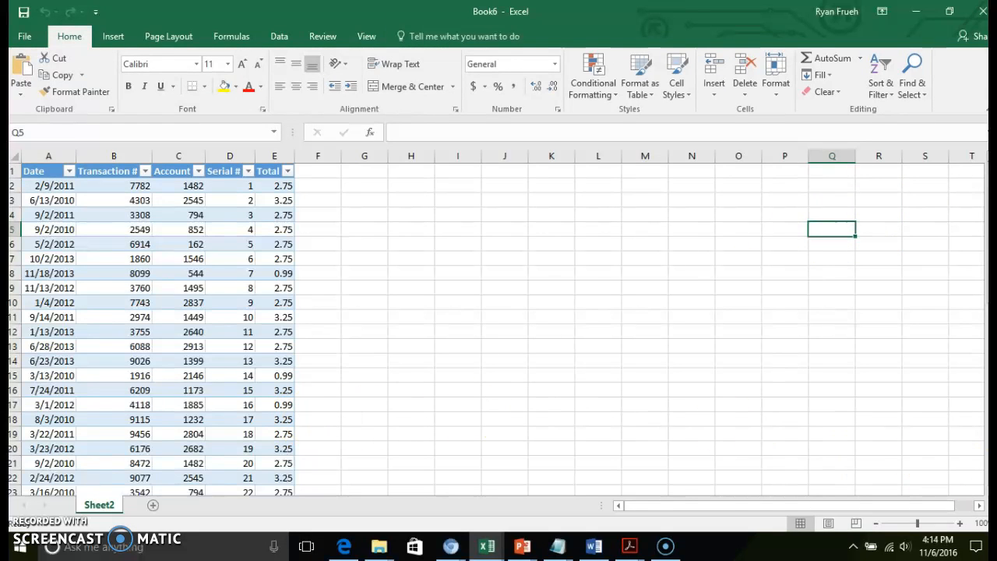
{"action": "scroll", "scroll_direction": "down", "scroll_amount": 3}
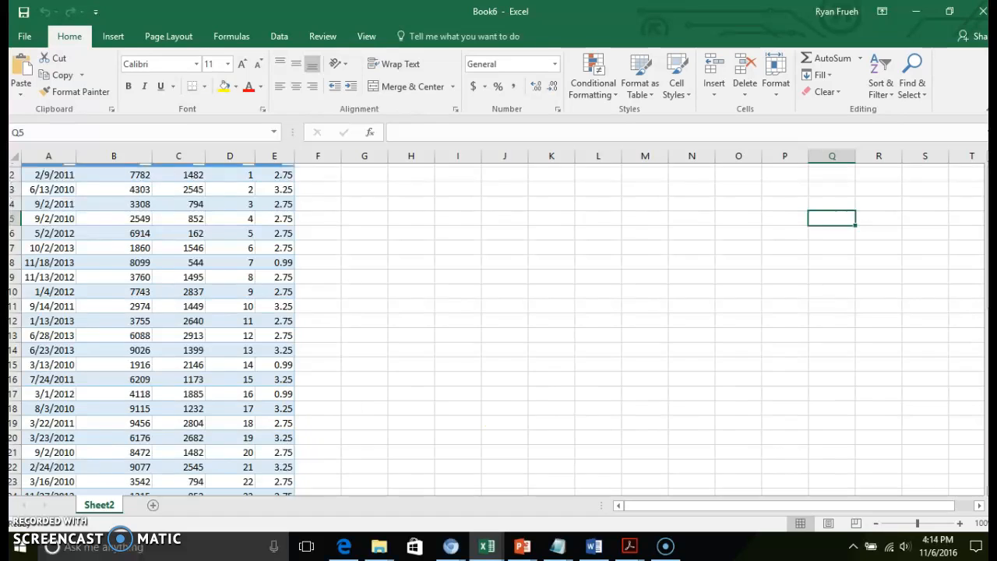
{"action": "scroll", "scroll_direction": "down", "scroll_amount": 3}
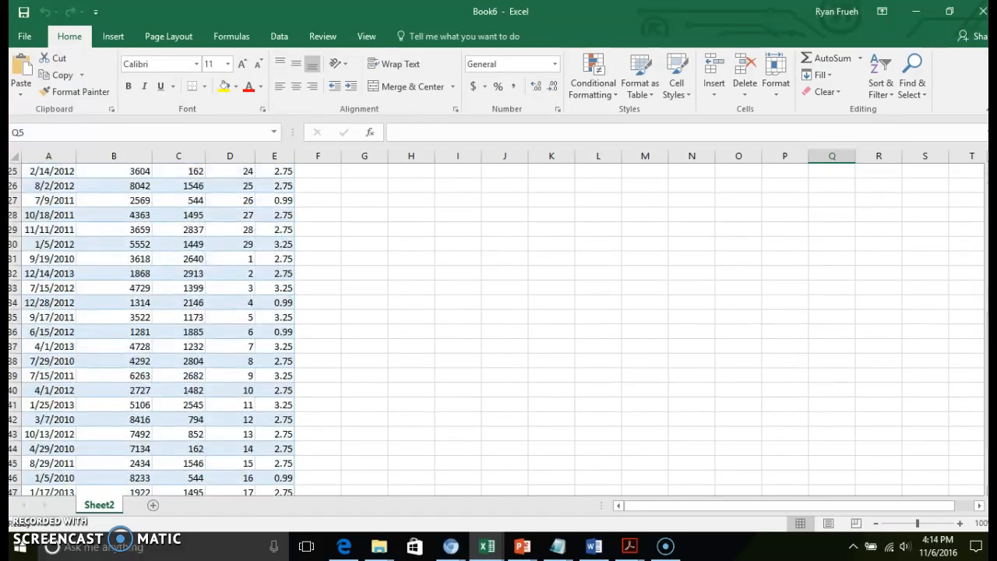
{"action": "scroll", "scroll_direction": "down", "scroll_amount": 3}
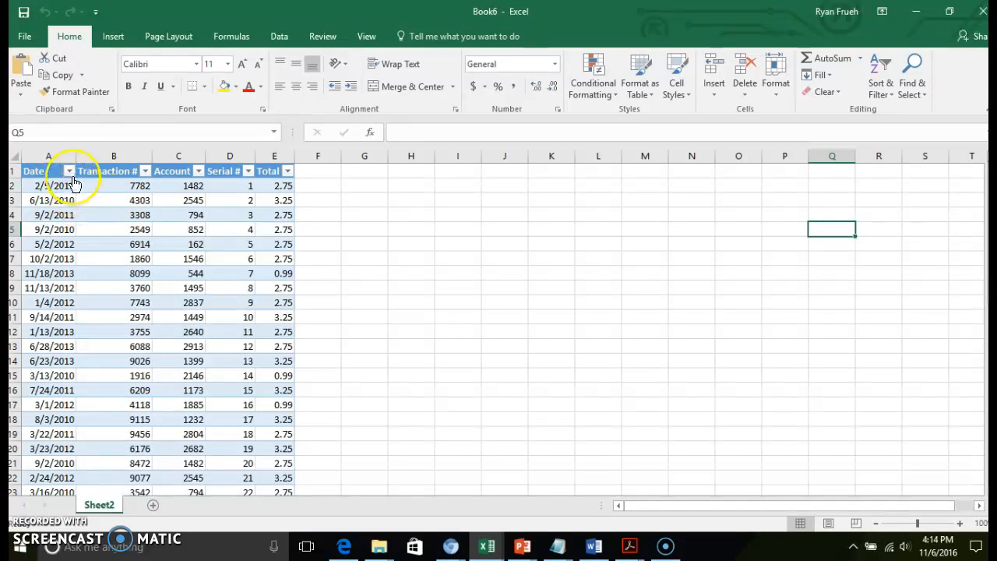
{"action": "mouse_move", "coordinate": [69, 170]}
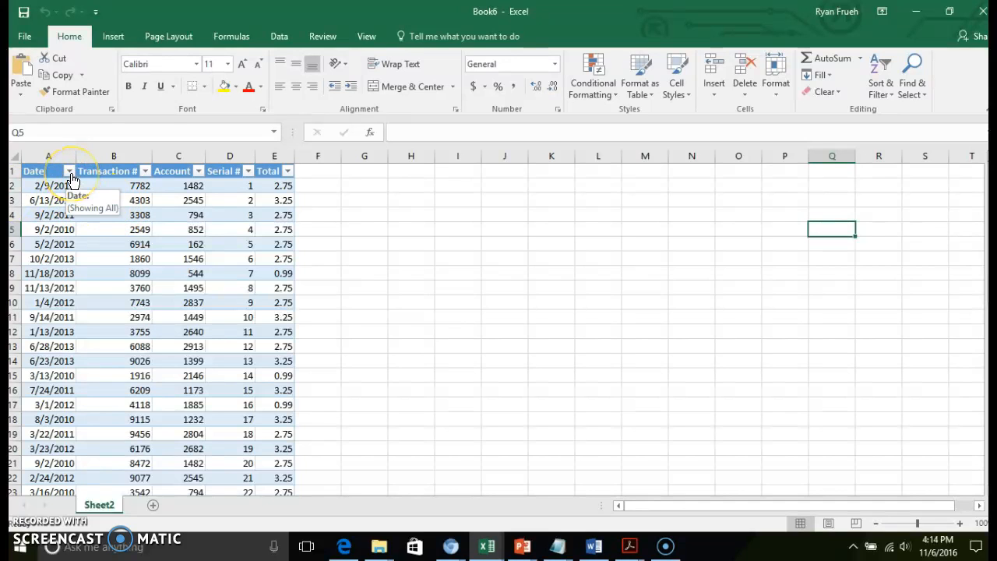
{"action": "left_click", "coordinate": [68, 170]}
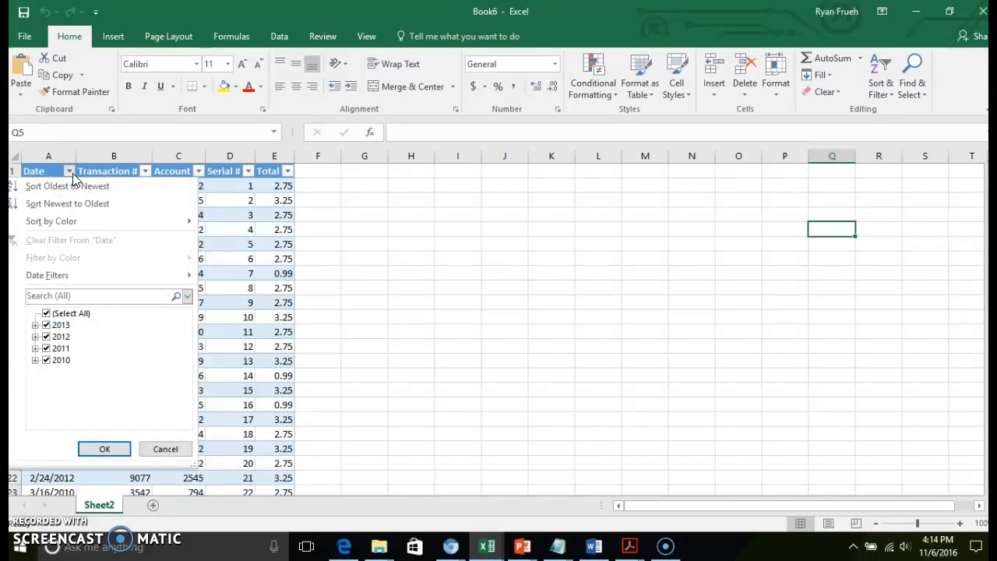
{"action": "left_click", "coordinate": [105, 449]}
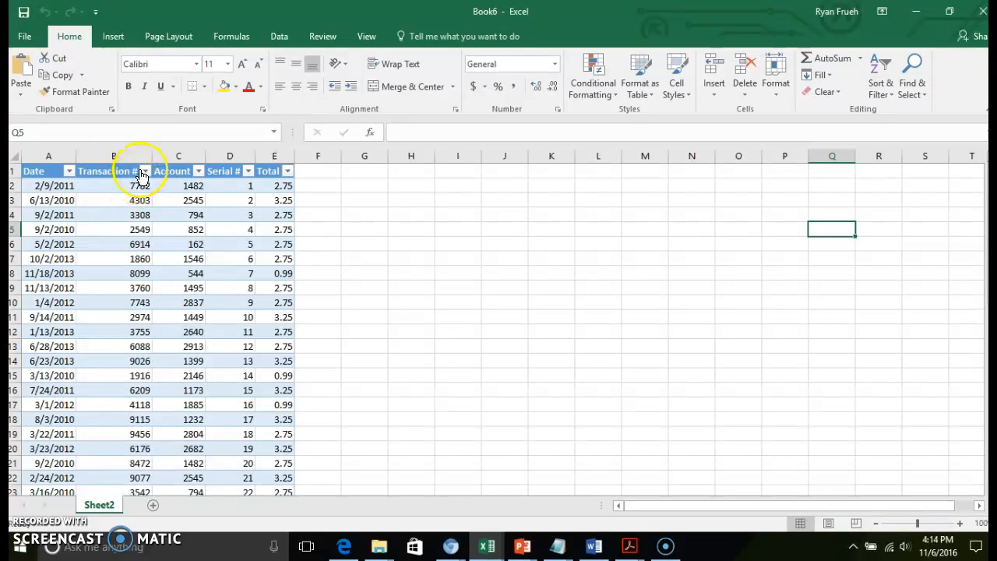
{"action": "mouse_move", "coordinate": [246, 180]}
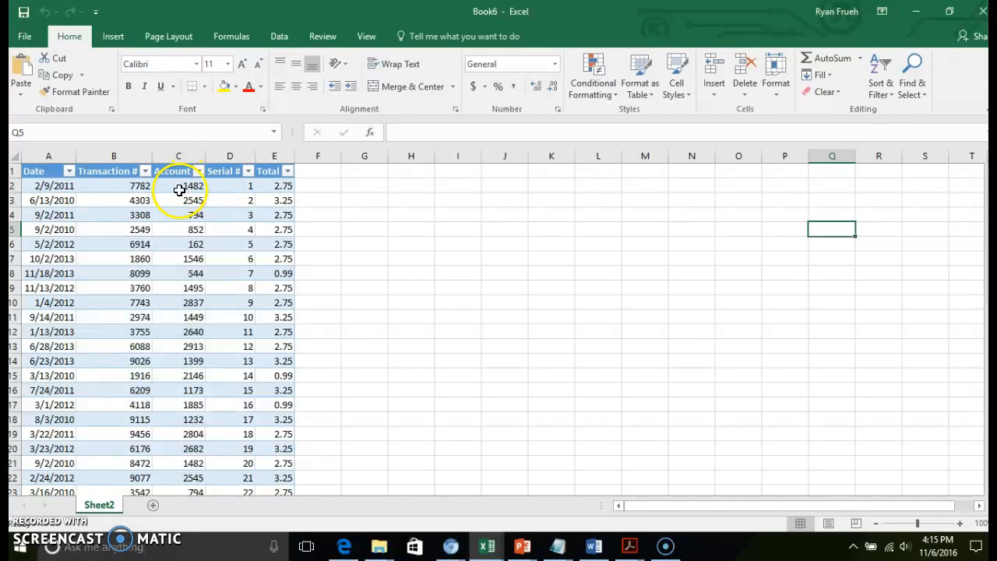
Step: Show the Workbook Connections dialog listing the e10c2Transactions connection from the Data tab
{"action": "left_click", "coordinate": [279, 36]}
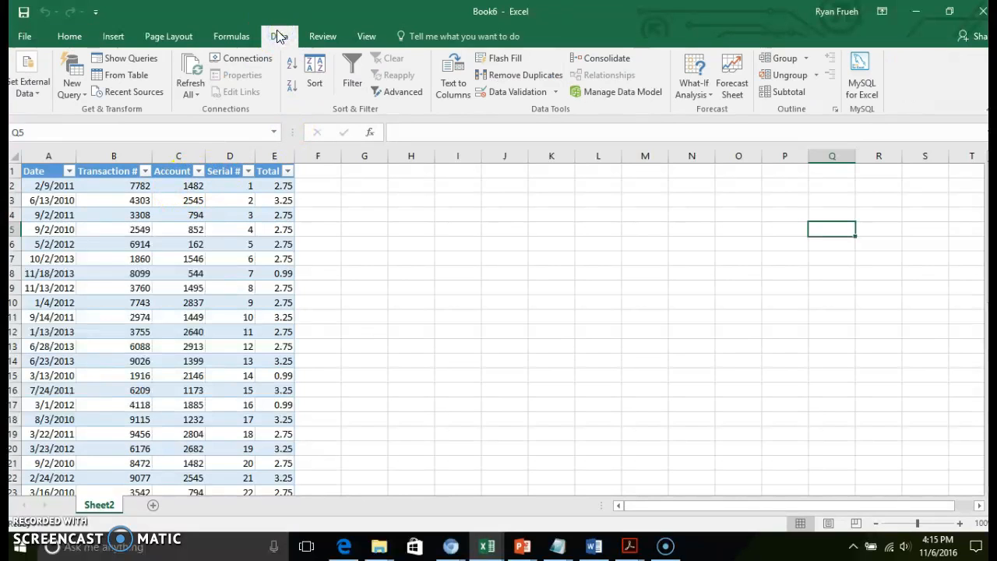
{"action": "left_click", "coordinate": [279, 36]}
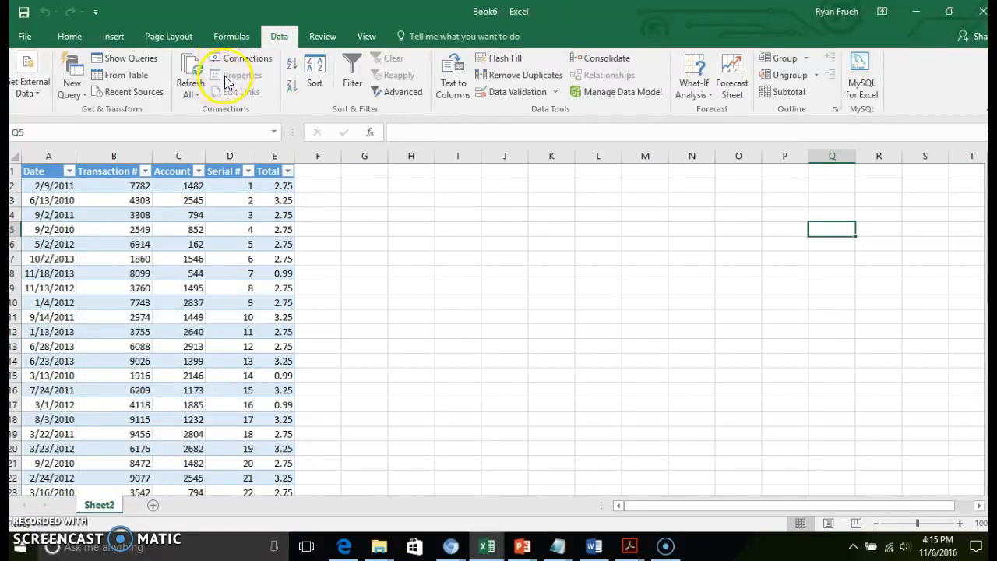
{"action": "mouse_move", "coordinate": [227, 117]}
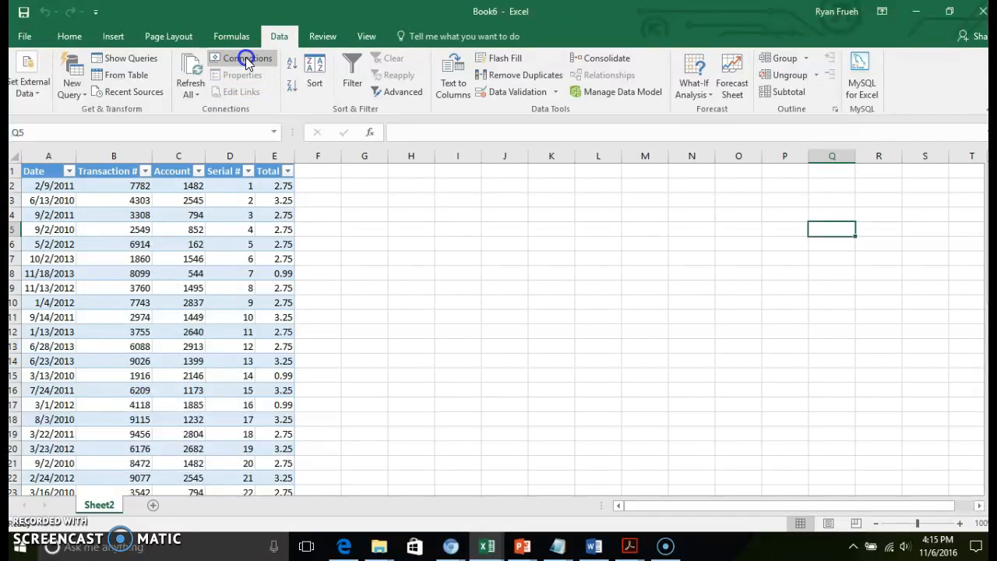
{"action": "left_click", "coordinate": [243, 57]}
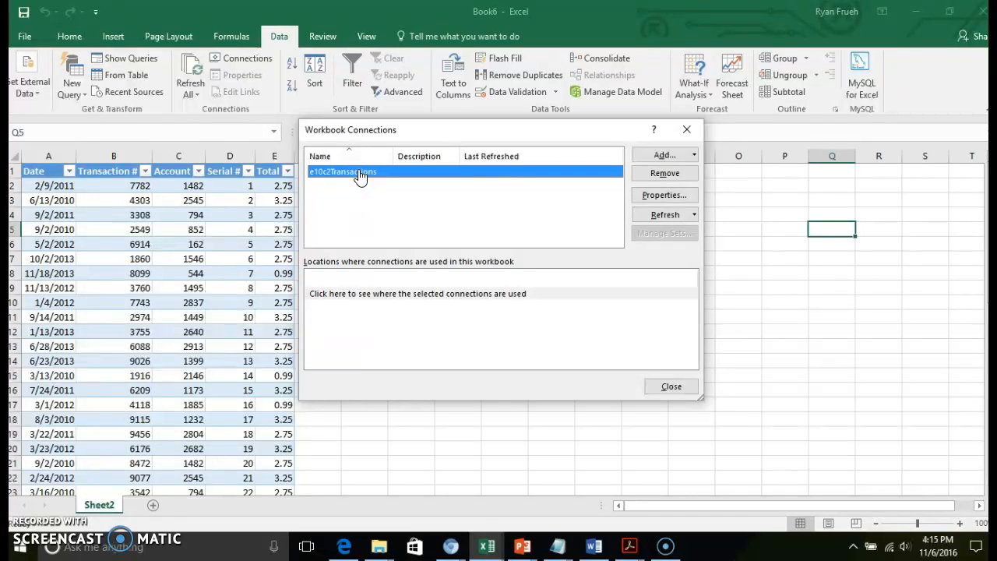
{"action": "mouse_move", "coordinate": [355, 180]}
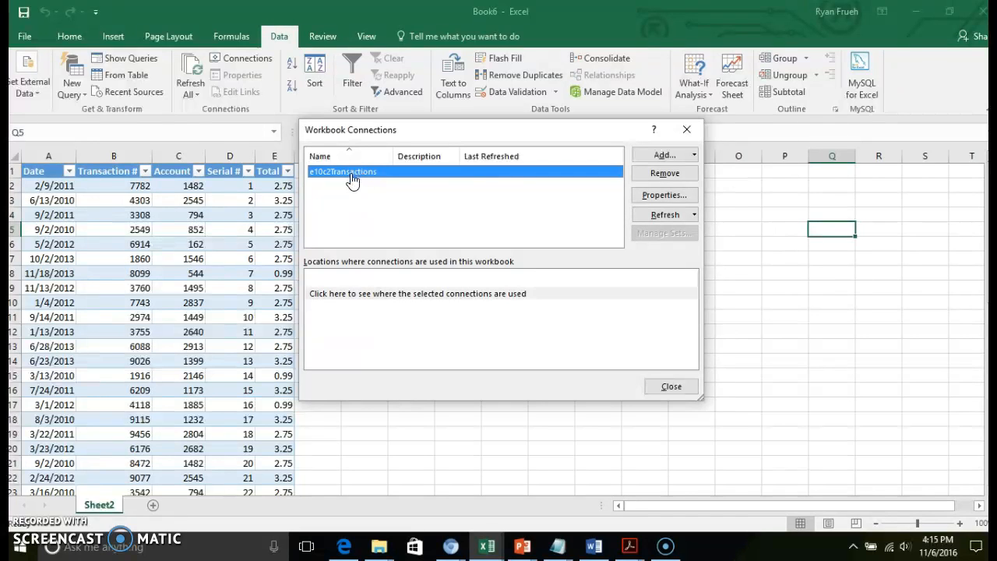
{"action": "mouse_move", "coordinate": [414, 184]}
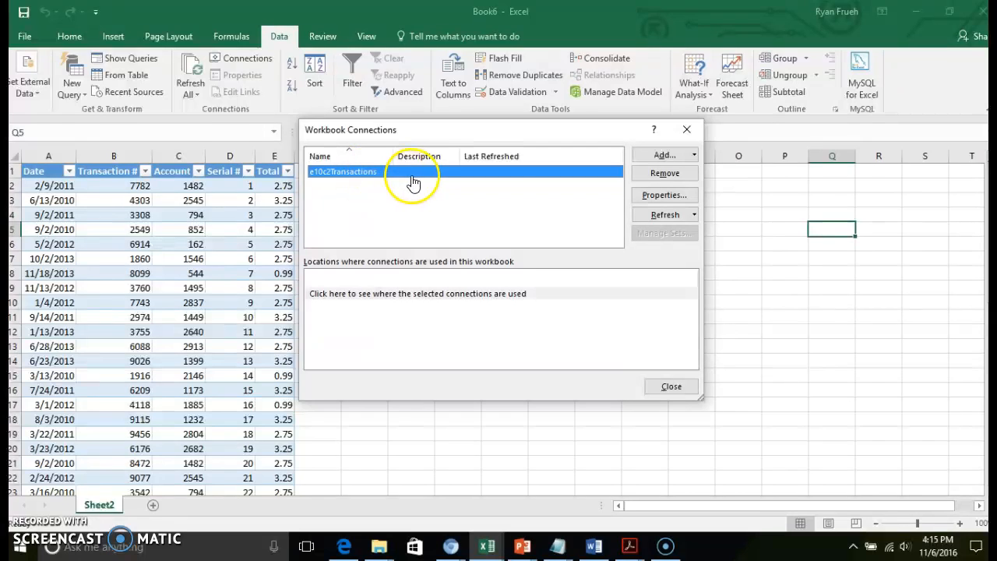
{"action": "mouse_move", "coordinate": [380, 183]}
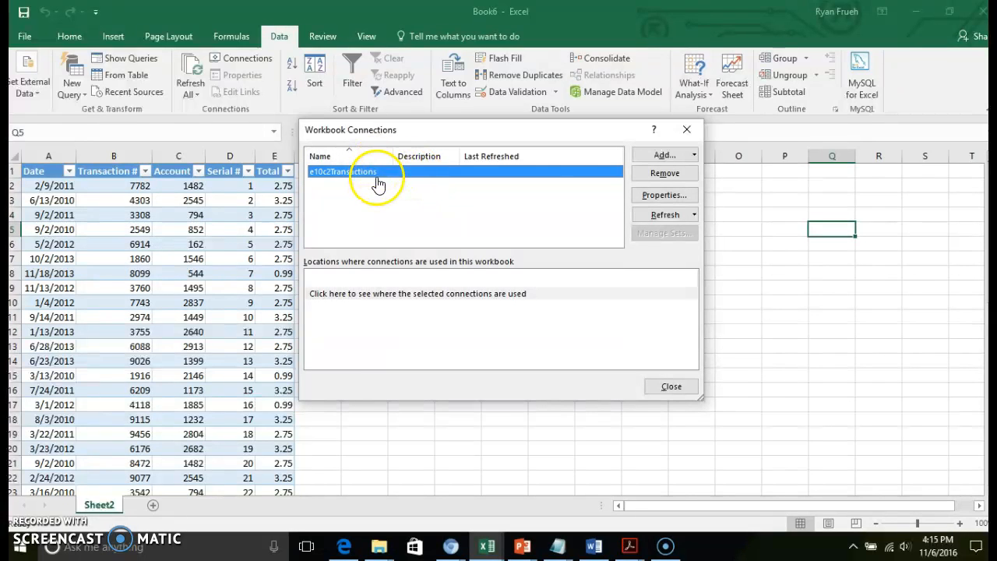
{"action": "mouse_move", "coordinate": [390, 179]}
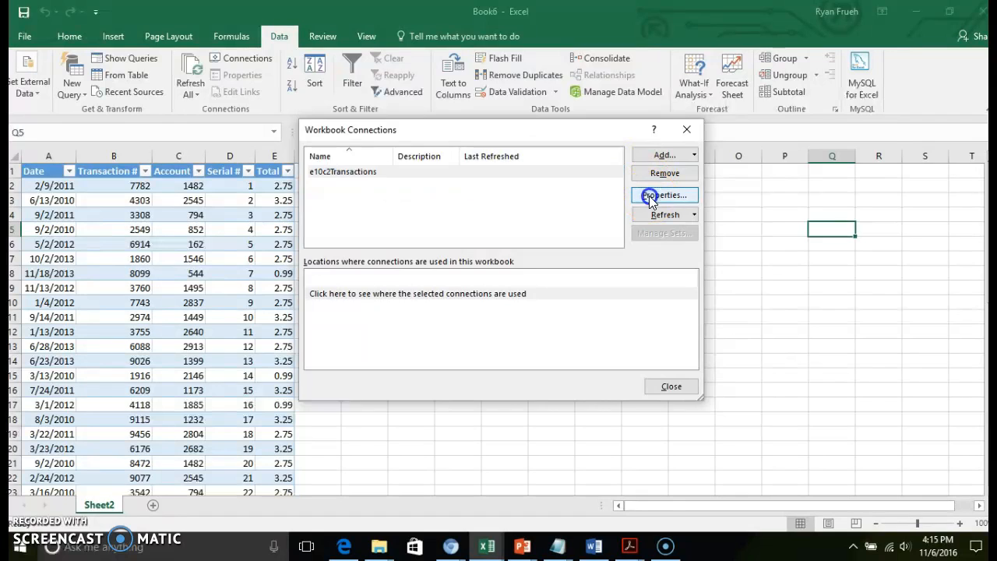
{"action": "left_click", "coordinate": [664, 194]}
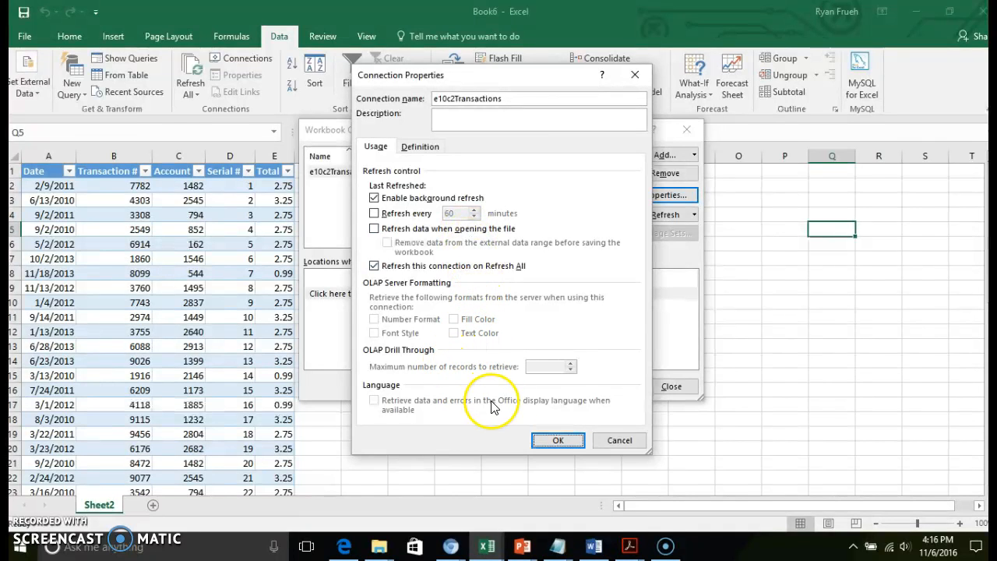
{"action": "mouse_move", "coordinate": [620, 439]}
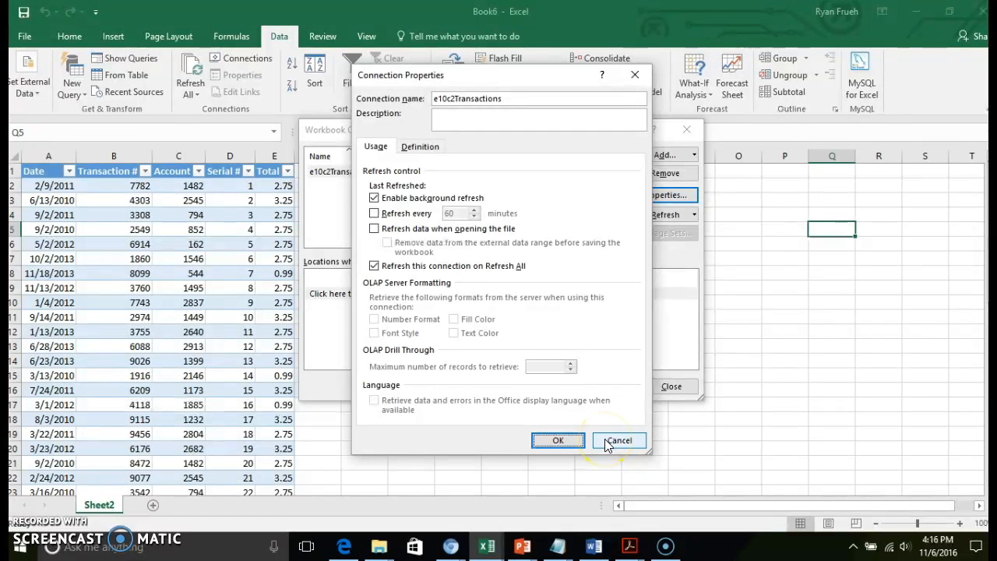
{"action": "left_click", "coordinate": [619, 440]}
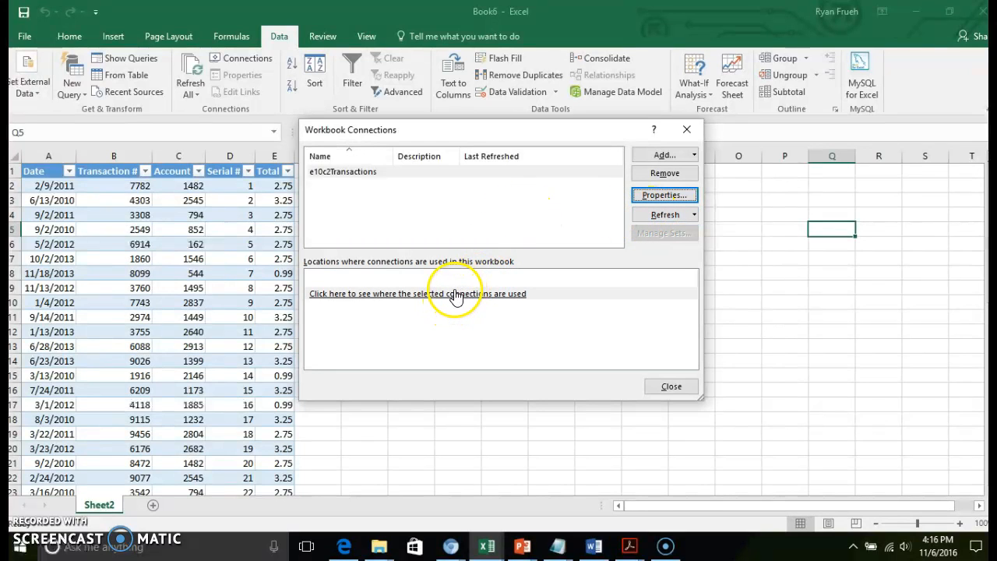
{"action": "mouse_move", "coordinate": [465, 299]}
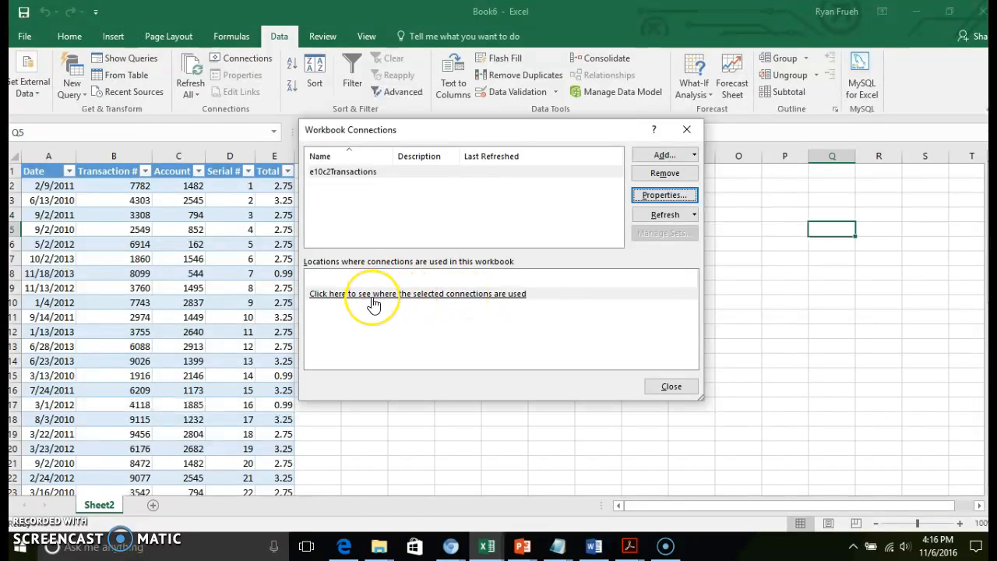
Step: Check that the connection is used by the transactions table on Sheet2, then close the list
{"action": "left_click", "coordinate": [374, 293]}
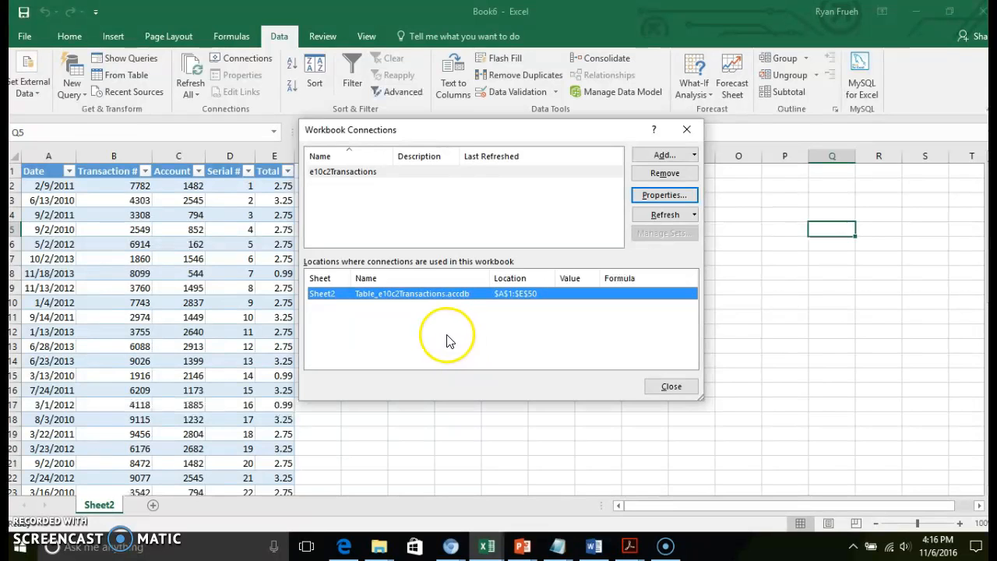
{"action": "mouse_move", "coordinate": [330, 308]}
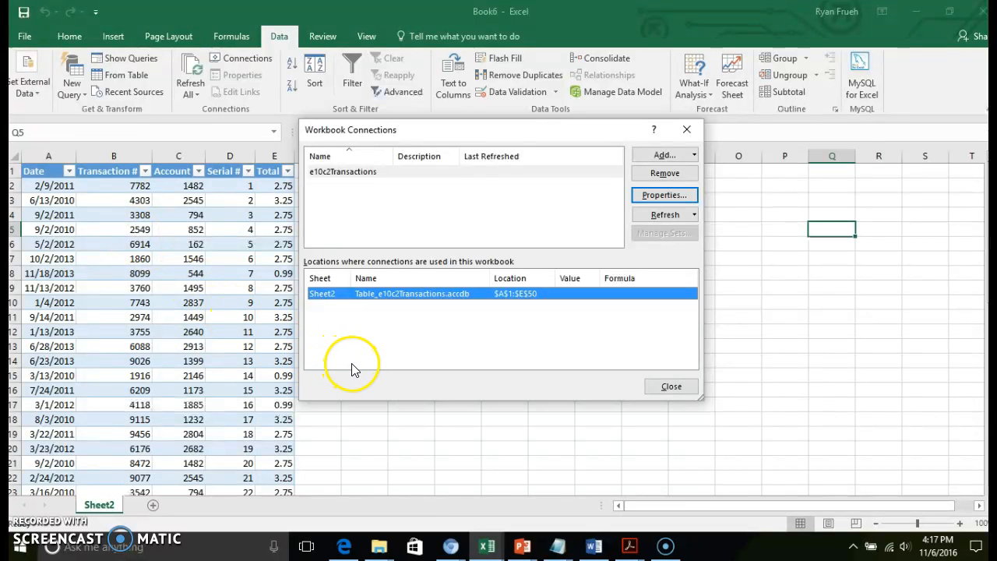
{"action": "mouse_move", "coordinate": [352, 367]}
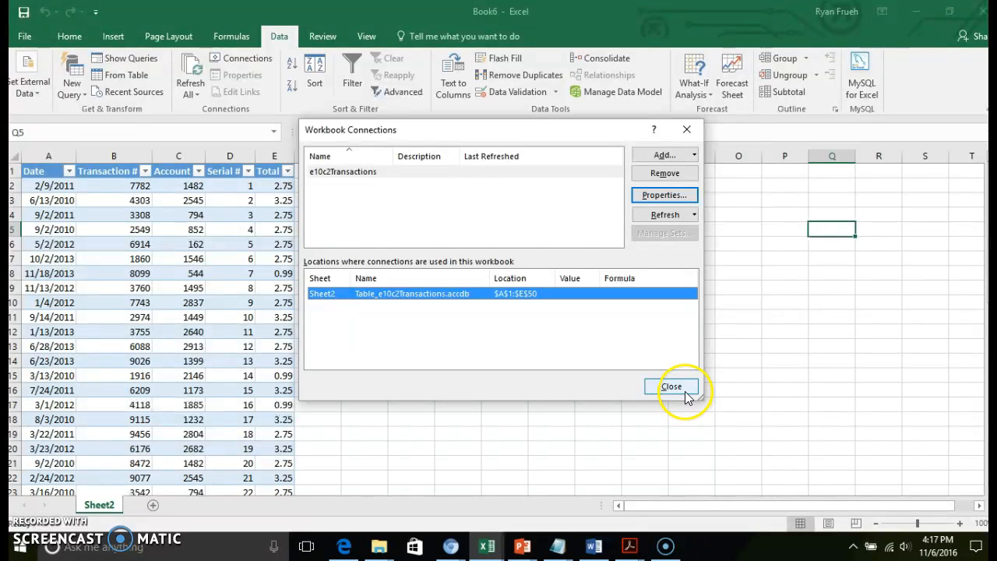
{"action": "left_click", "coordinate": [671, 386]}
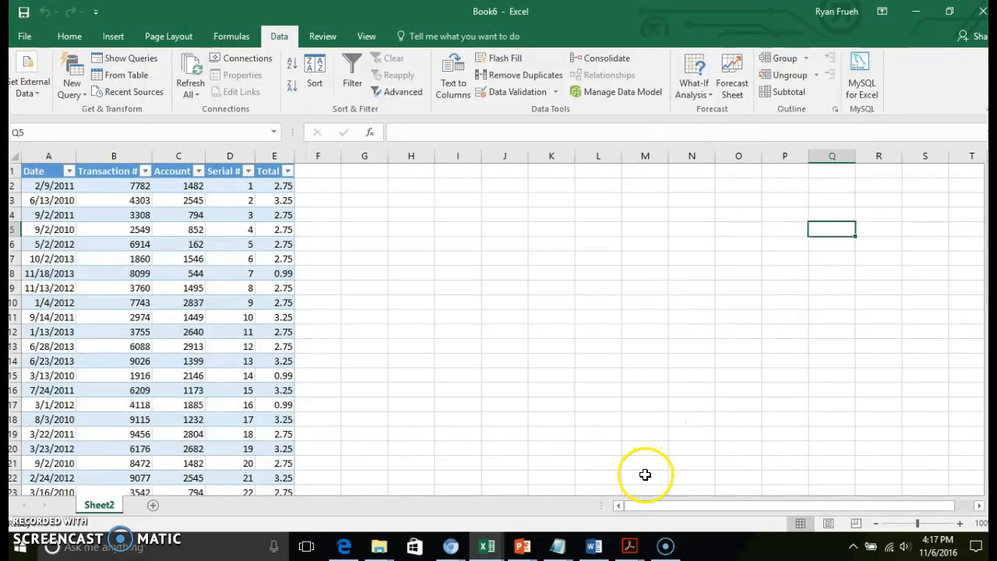
{"action": "mouse_move", "coordinate": [305, 322]}
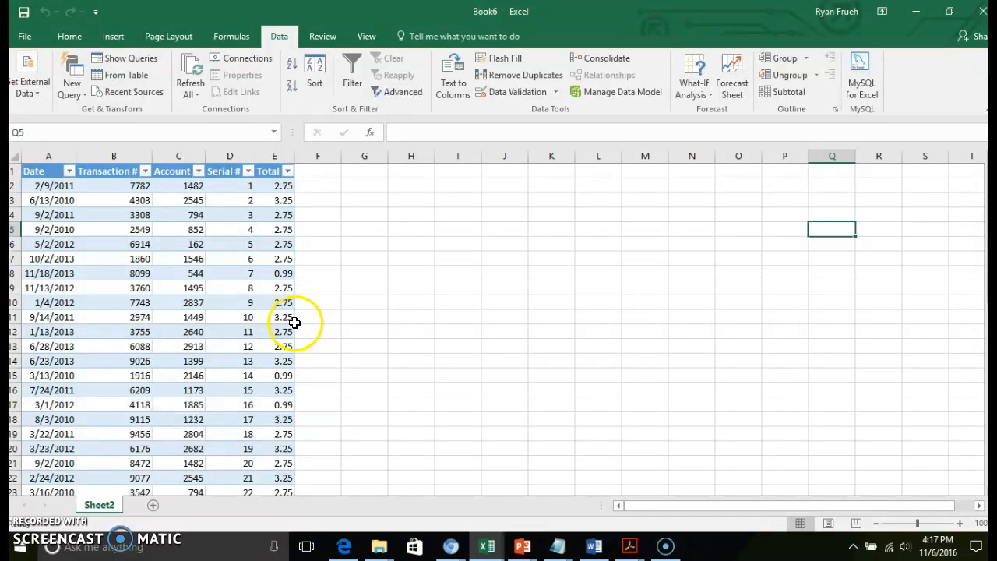
{"action": "mouse_move", "coordinate": [241, 58]}
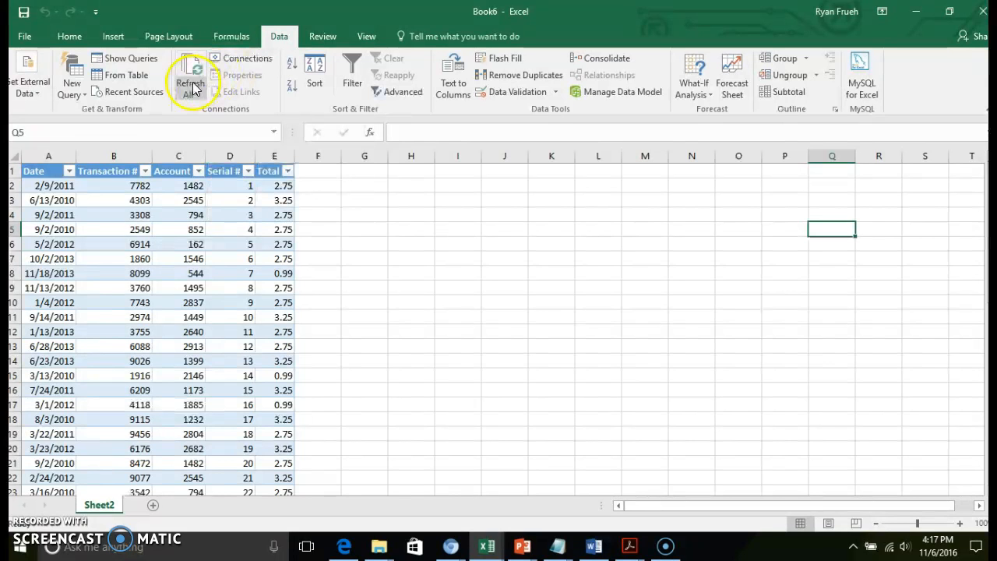
{"action": "mouse_move", "coordinate": [190, 75]}
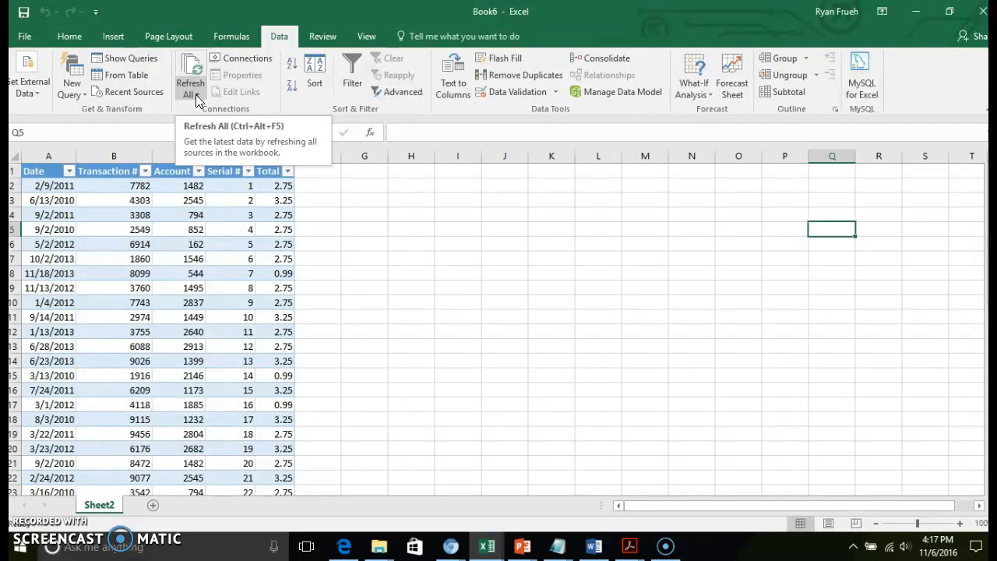
Step: Refresh All to reload the transactions table from the Access source
{"action": "left_click", "coordinate": [190, 92]}
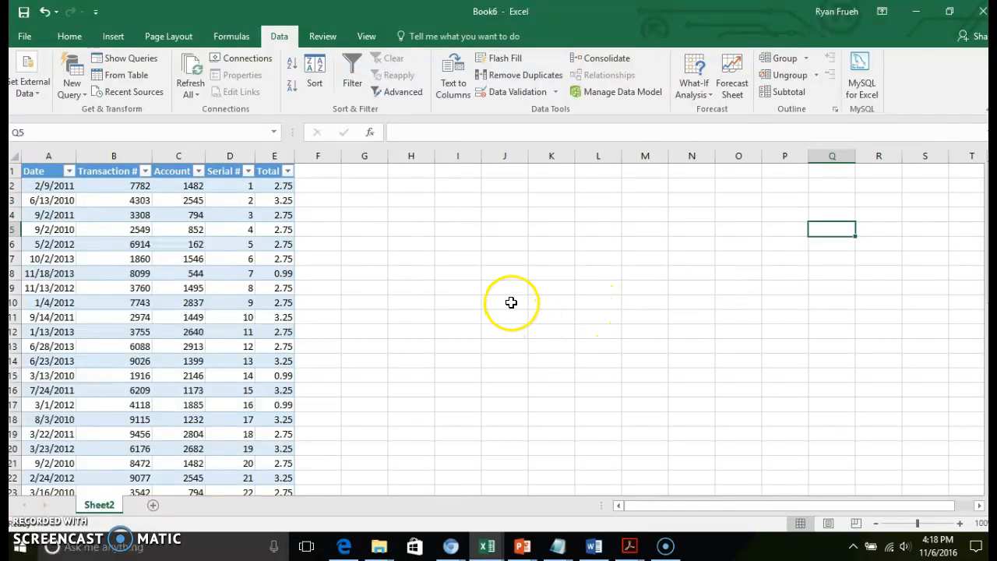
{"action": "mouse_move", "coordinate": [436, 296]}
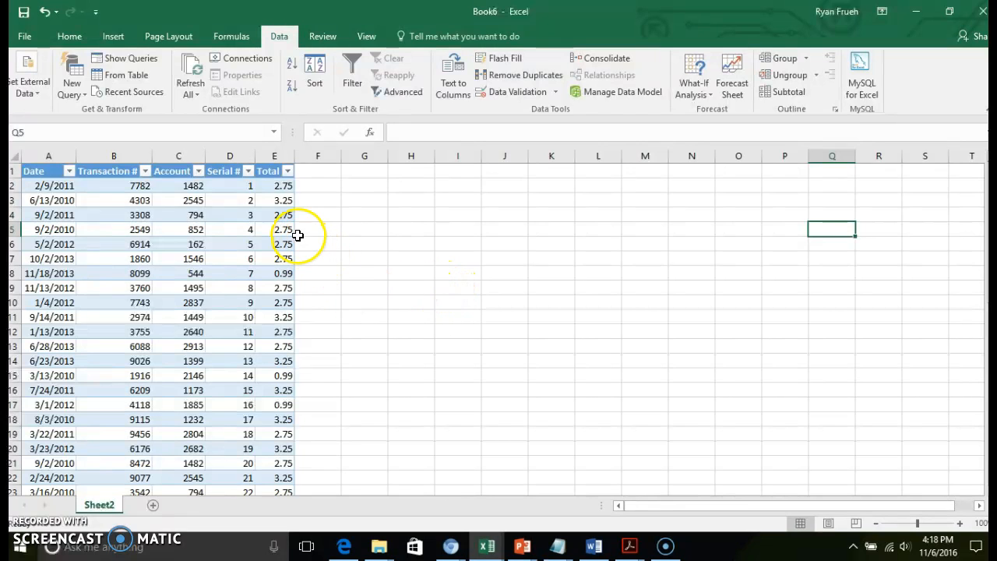
{"action": "mouse_move", "coordinate": [278, 237]}
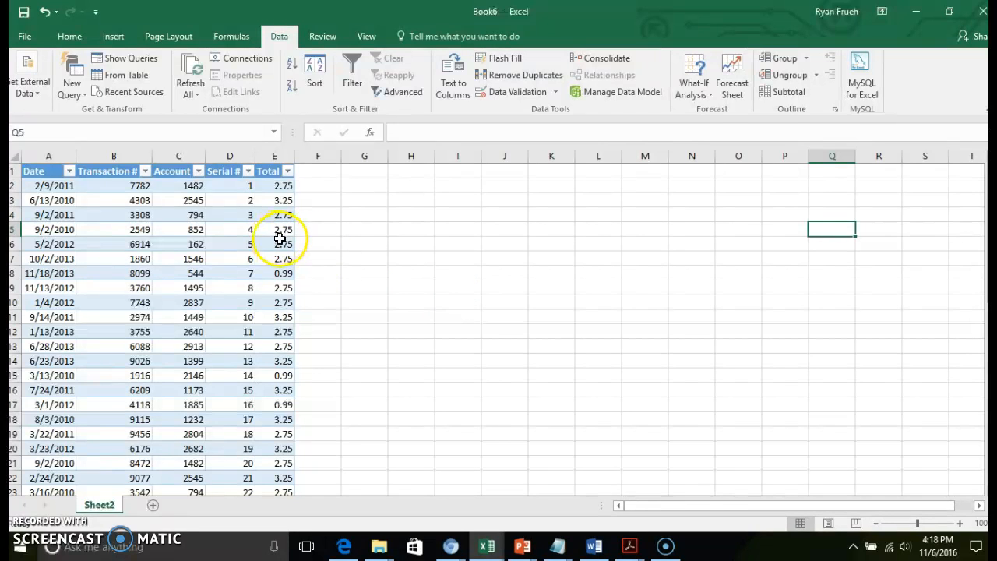
{"action": "mouse_move", "coordinate": [279, 237]}
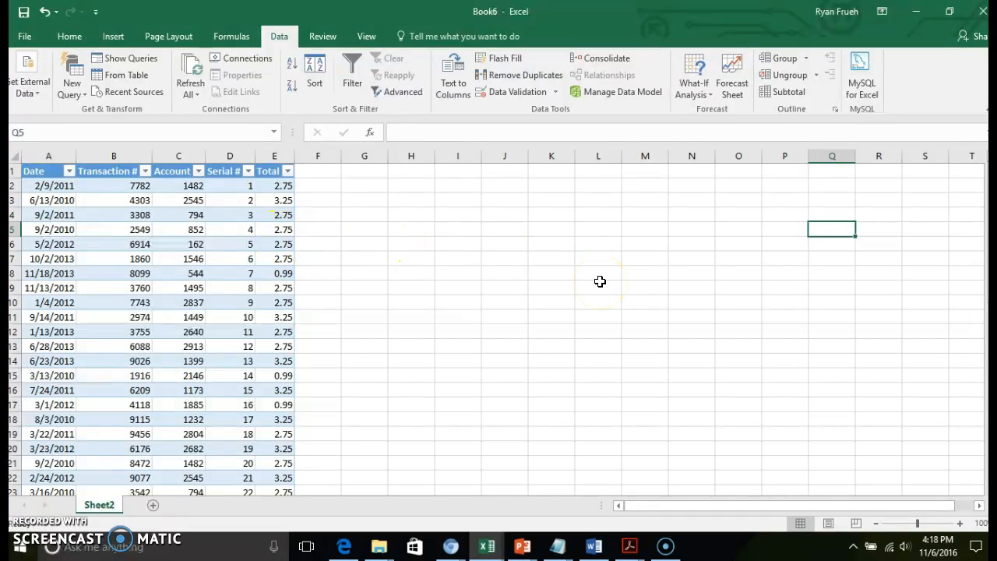
{"action": "mouse_move", "coordinate": [593, 286]}
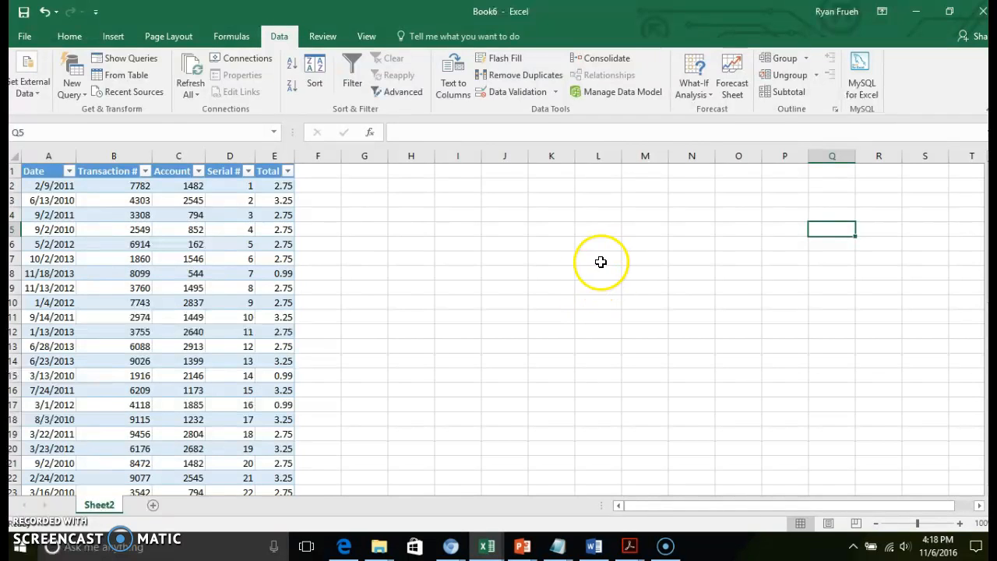
{"action": "mouse_move", "coordinate": [585, 263]}
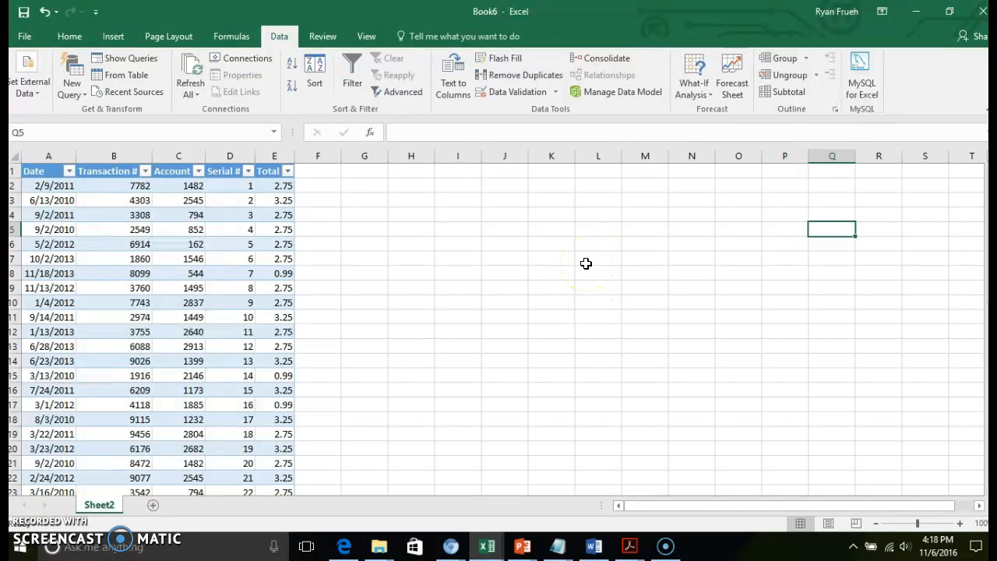